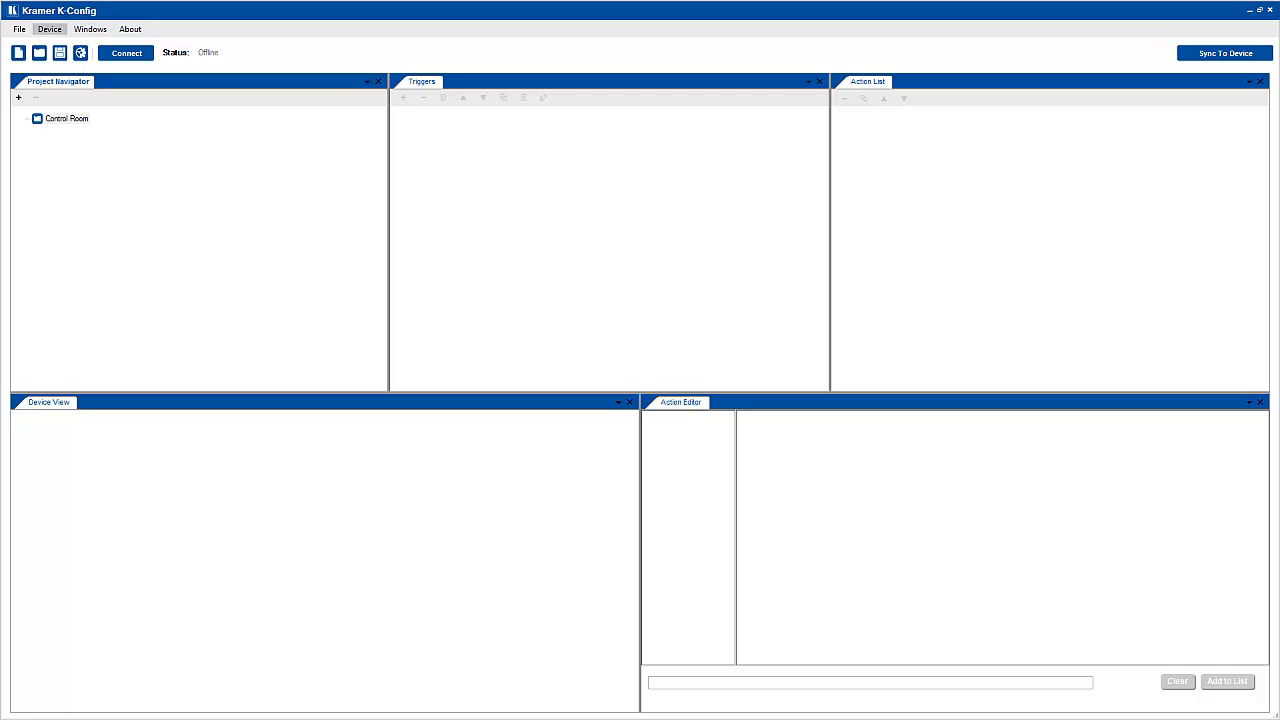
- Select the Control Room and bring up the Drivers Manager list of installed drivers
left_click(68, 118)
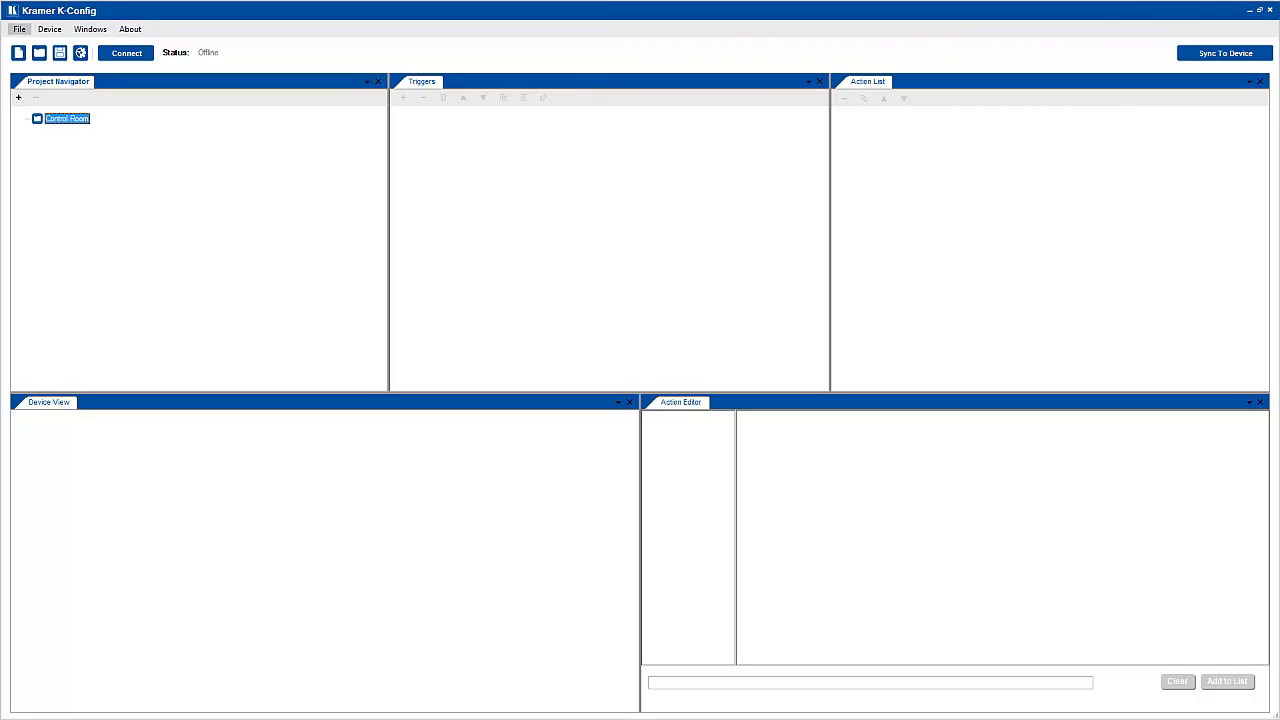
left_click(18, 28)
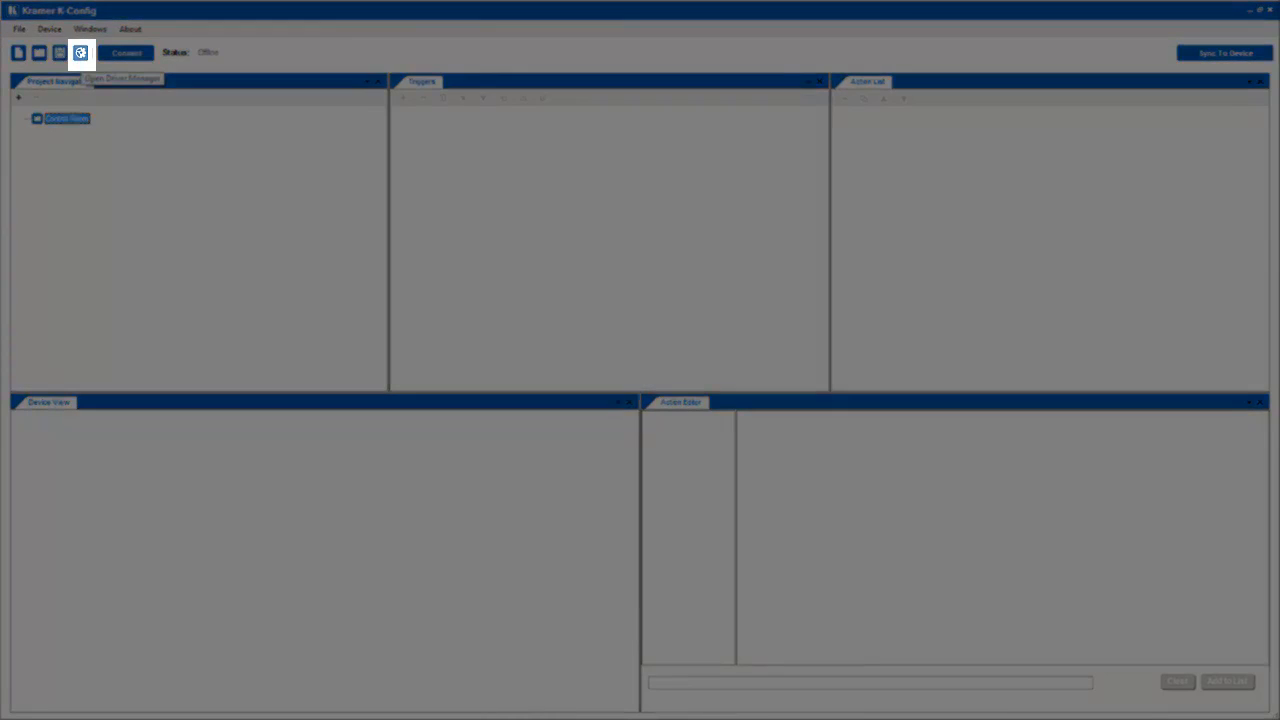
left_click(80, 52)
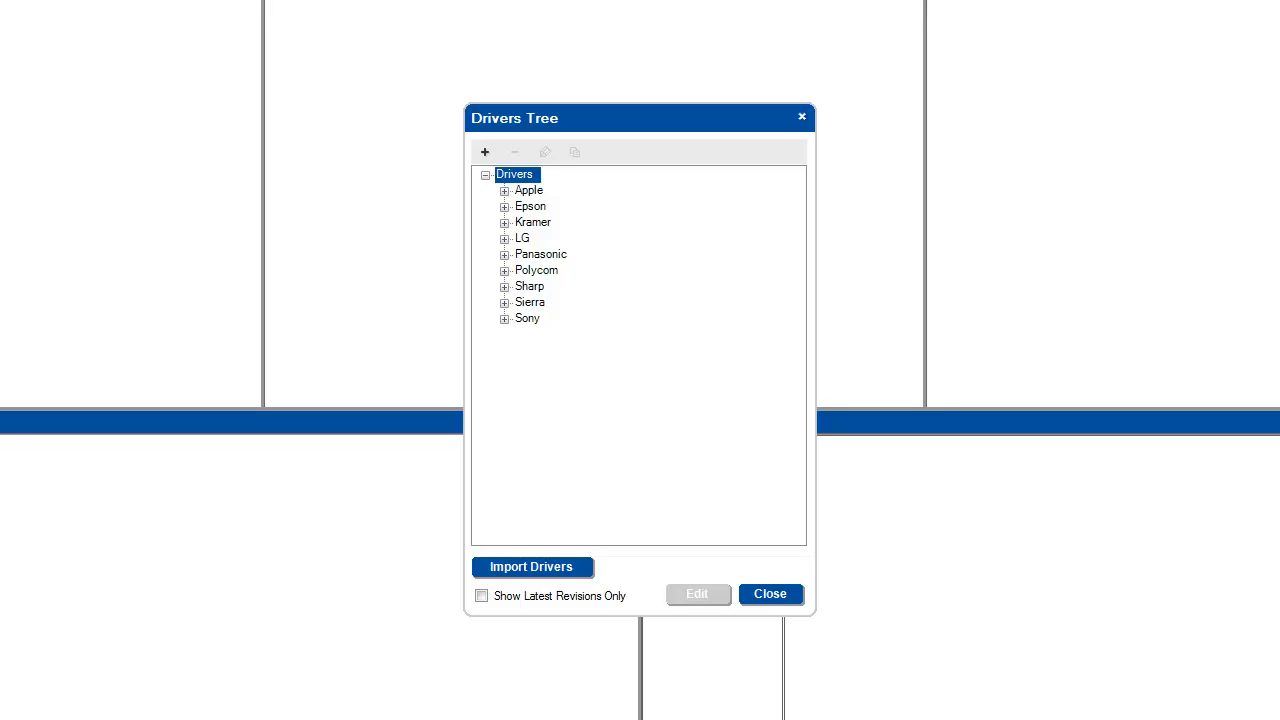
- Expand the Kramer drivers and the VP-438 driver to reveal its revision A
left_click(504, 222)
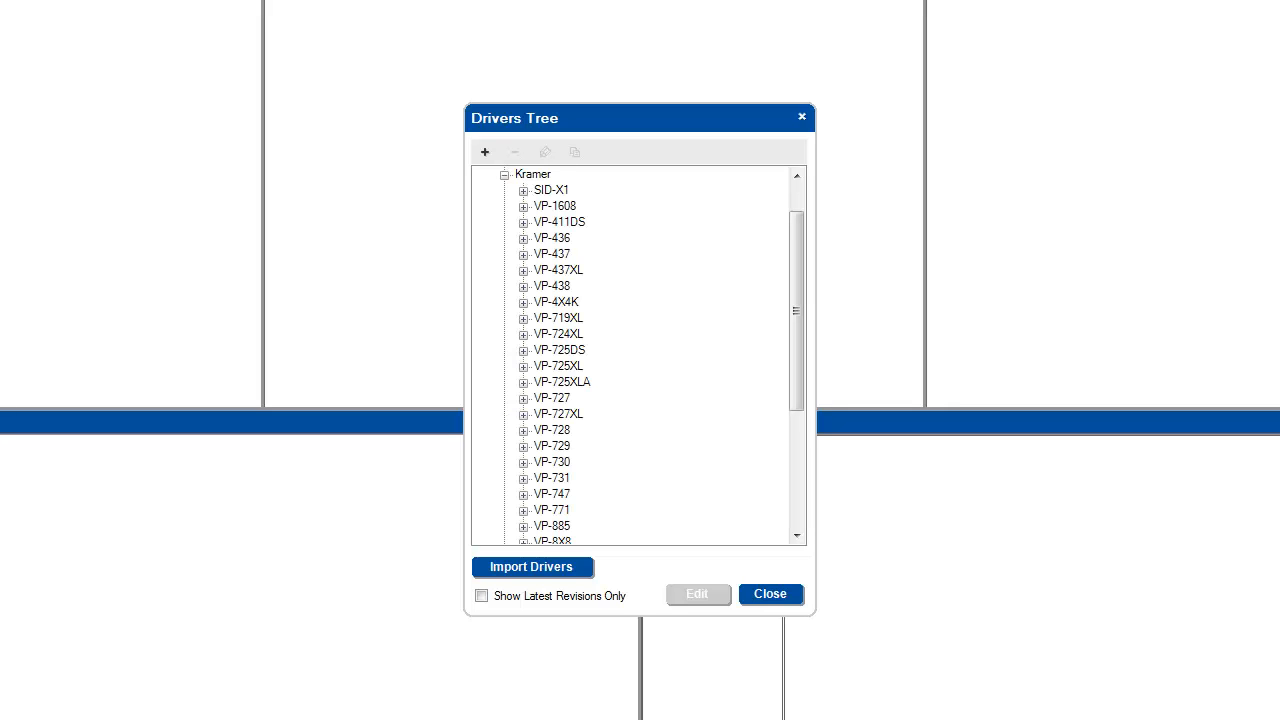
left_click(524, 288)
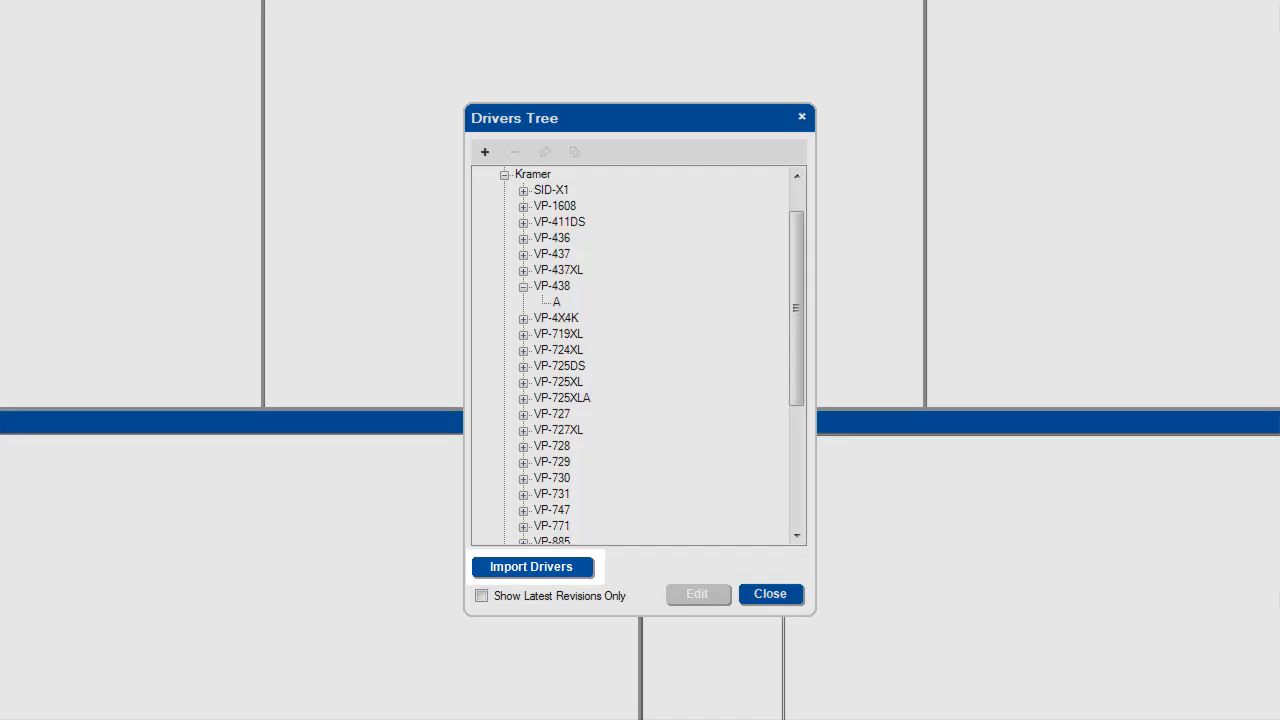
left_click(530, 568)
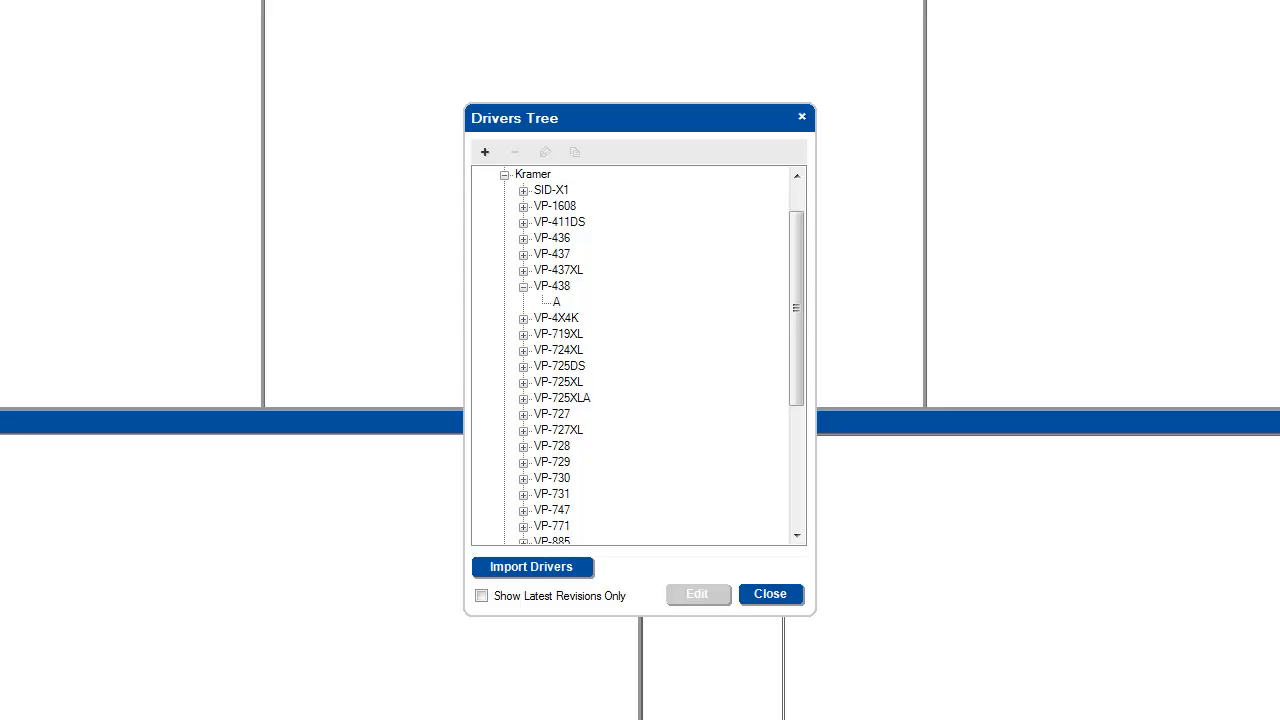
left_click(552, 286)
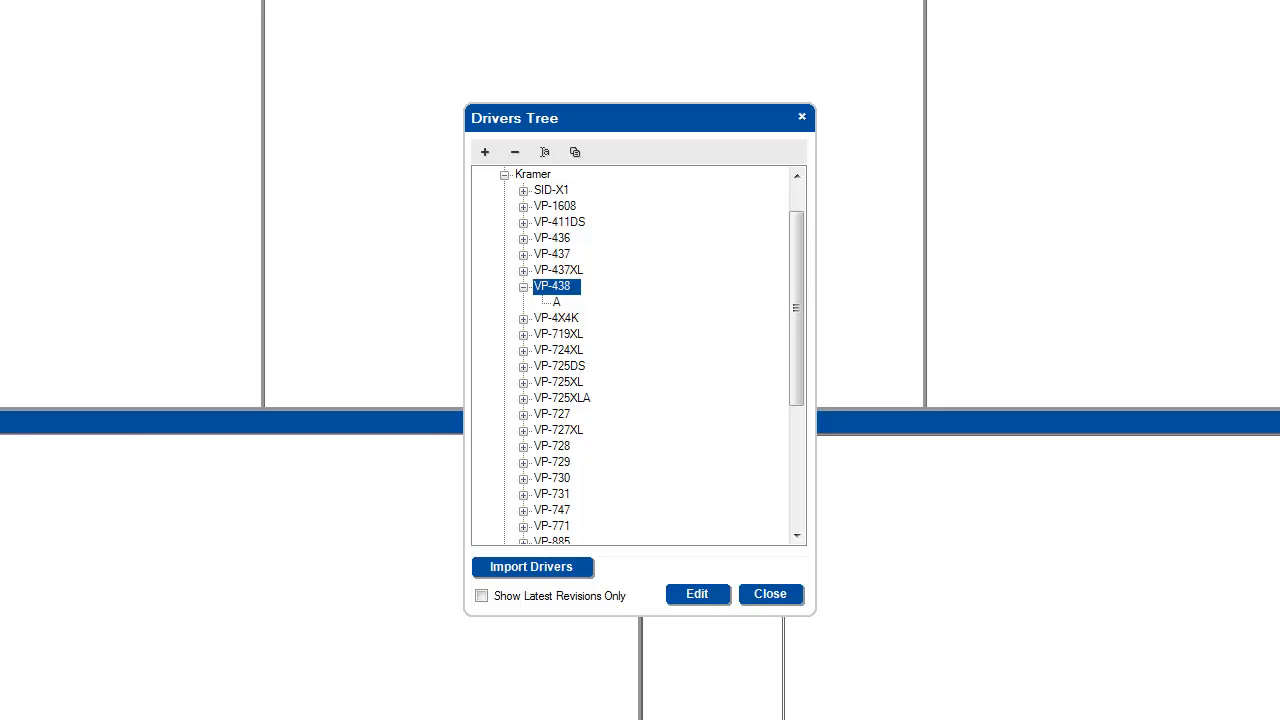
- Select revision A under VP-438 and edit it to show its Scaler details and serial command groups
left_click(696, 592)
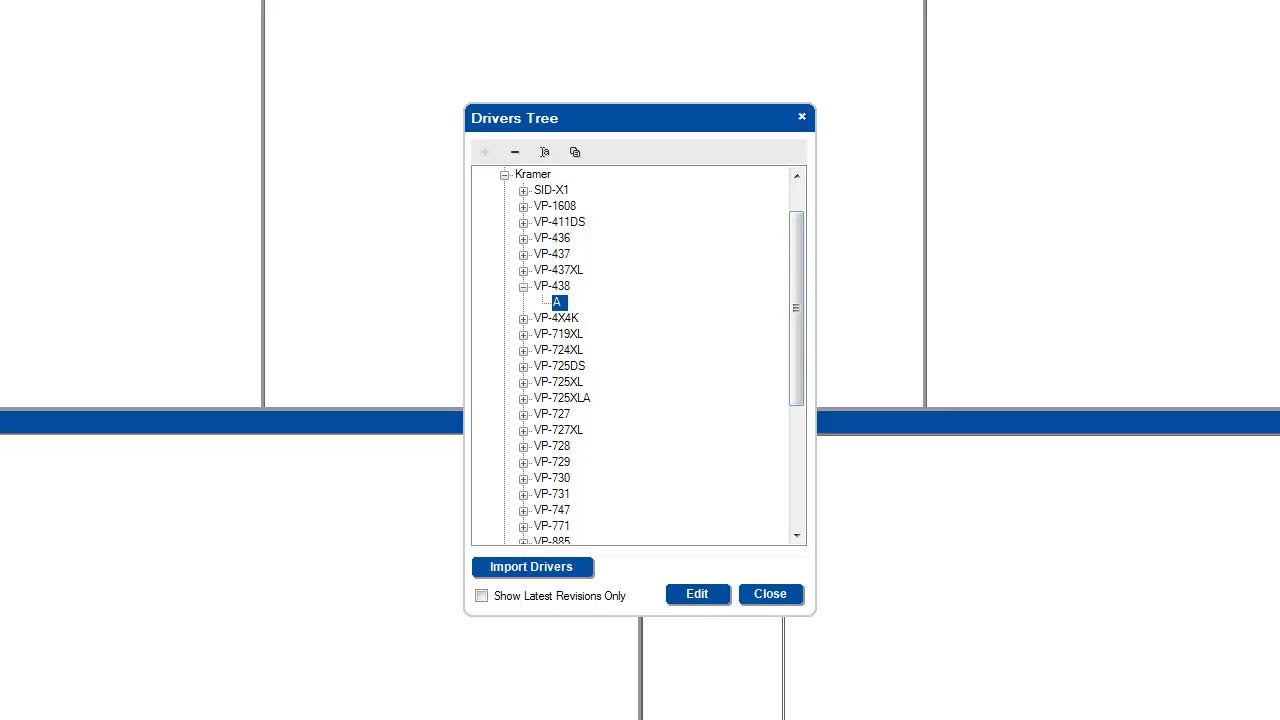
left_click(696, 594)
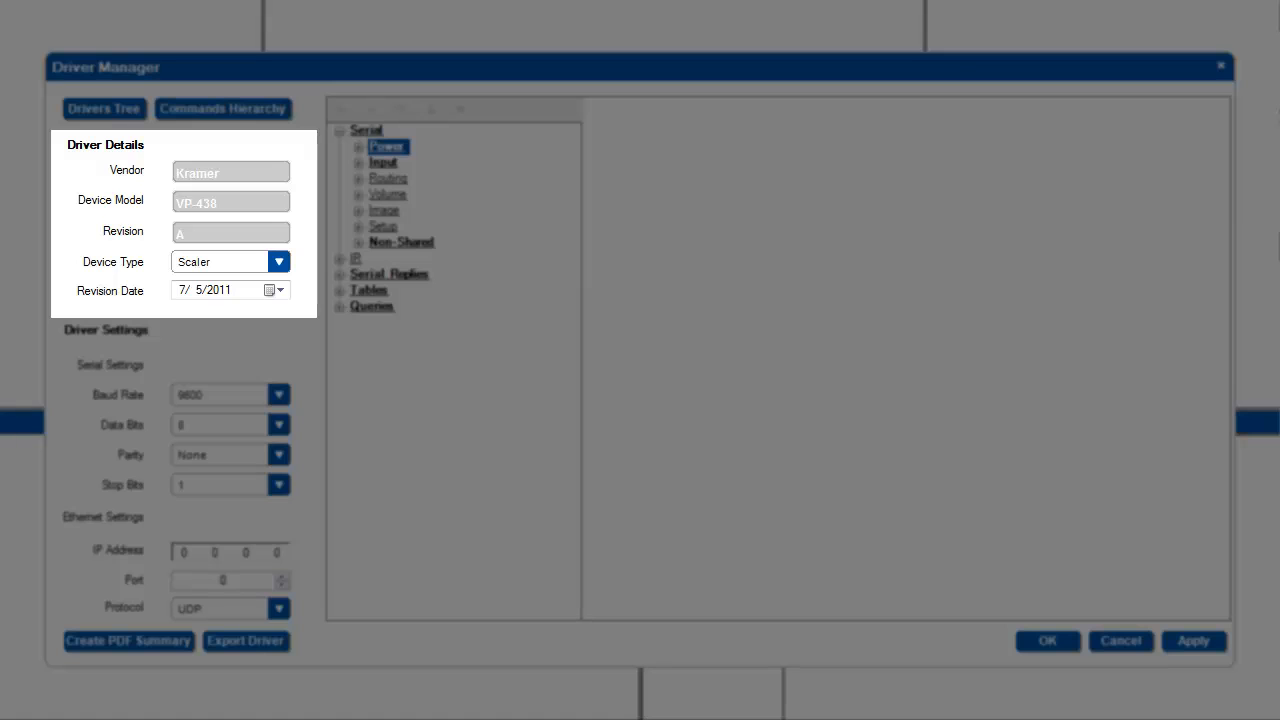
left_click(280, 260)
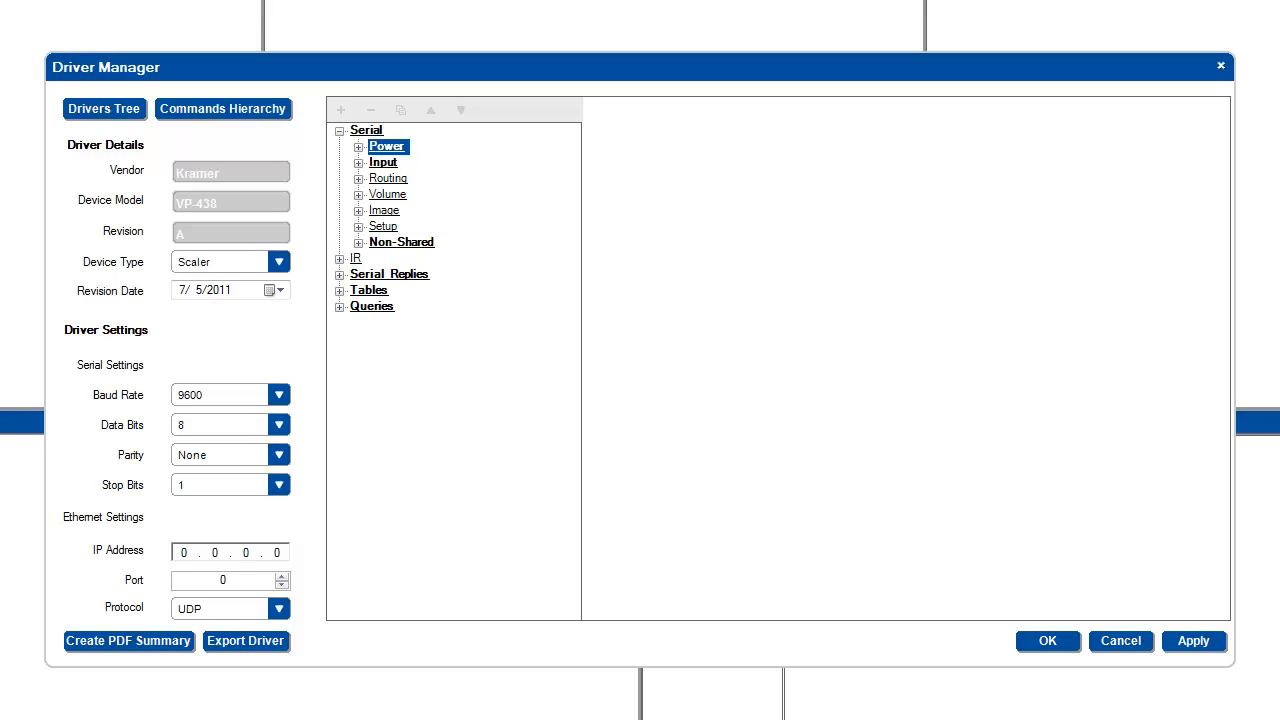
left_click(222, 108)
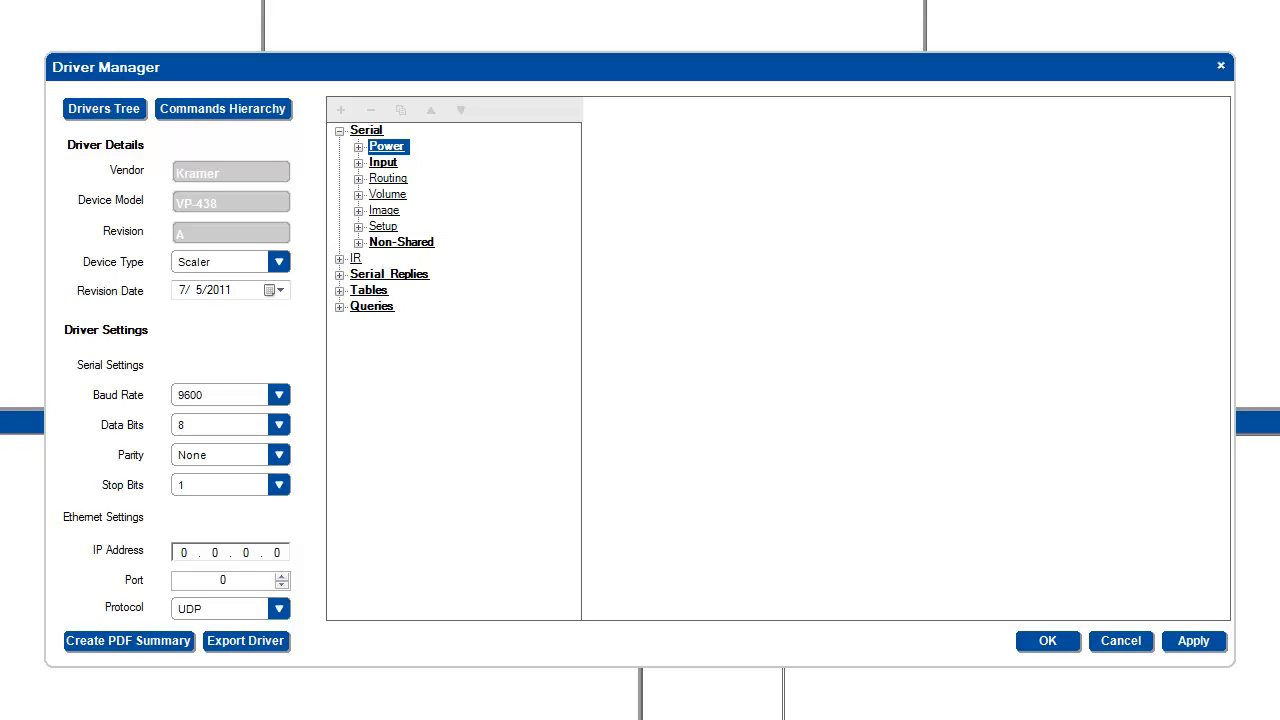
- Expand the serial Input group and show the HDMI_1 command's ASCII syntax
left_click(358, 162)
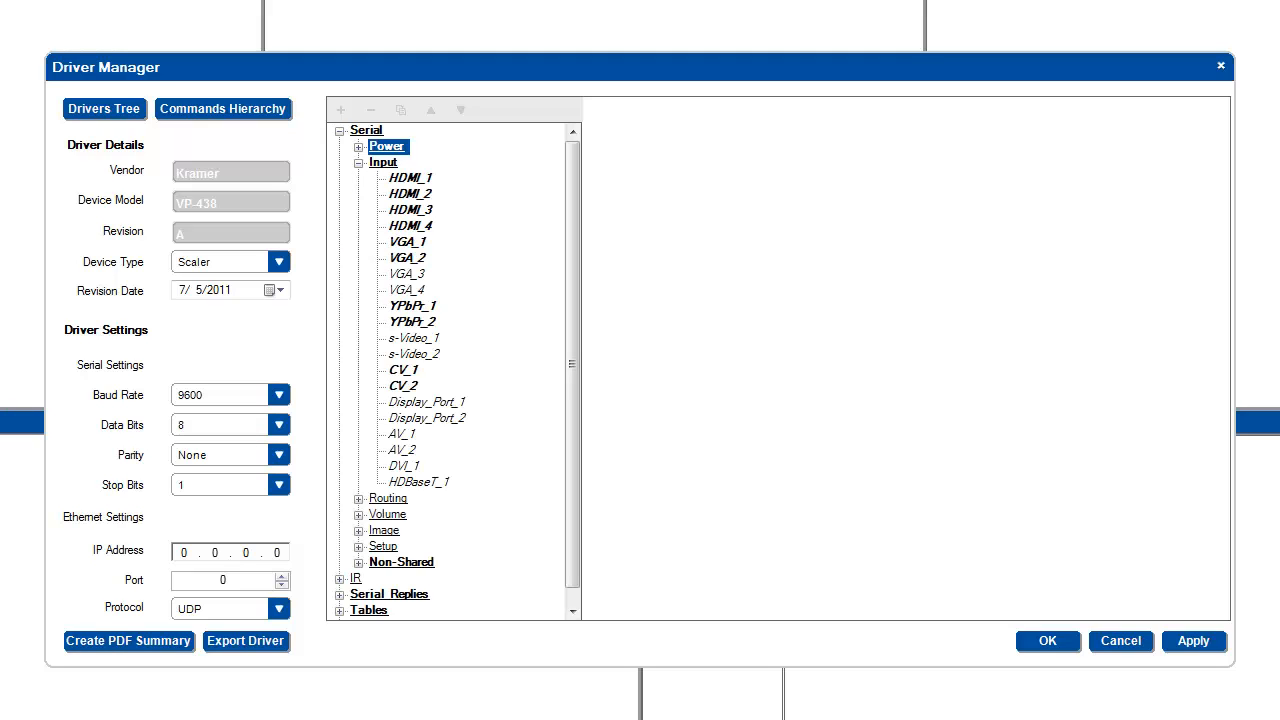
left_click(410, 178)
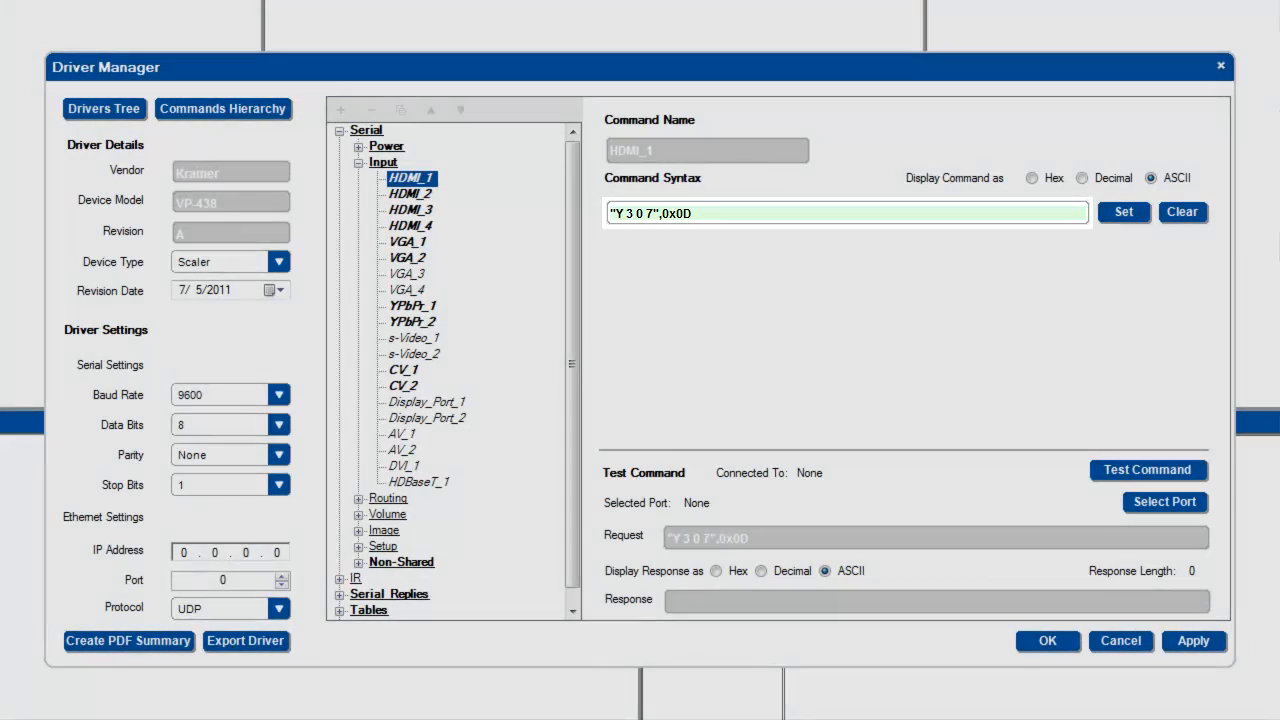
left_click(340, 130)
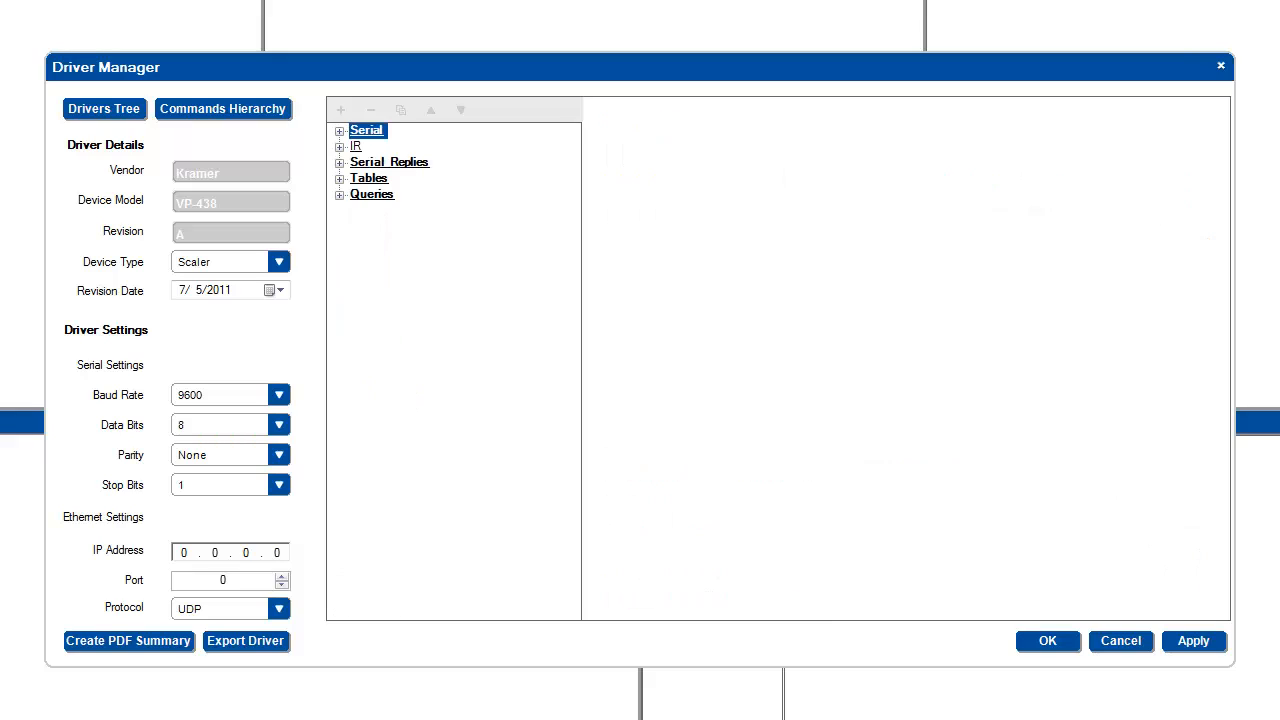
left_click(340, 146)
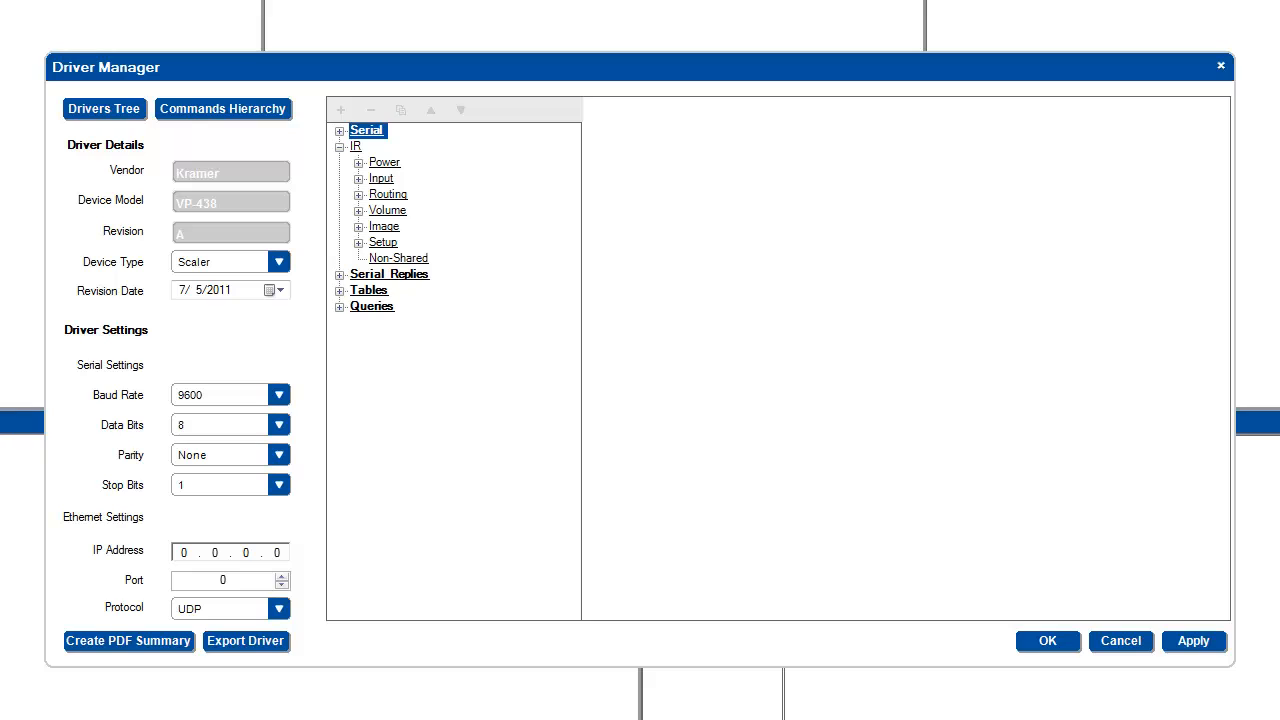
left_click(340, 146)
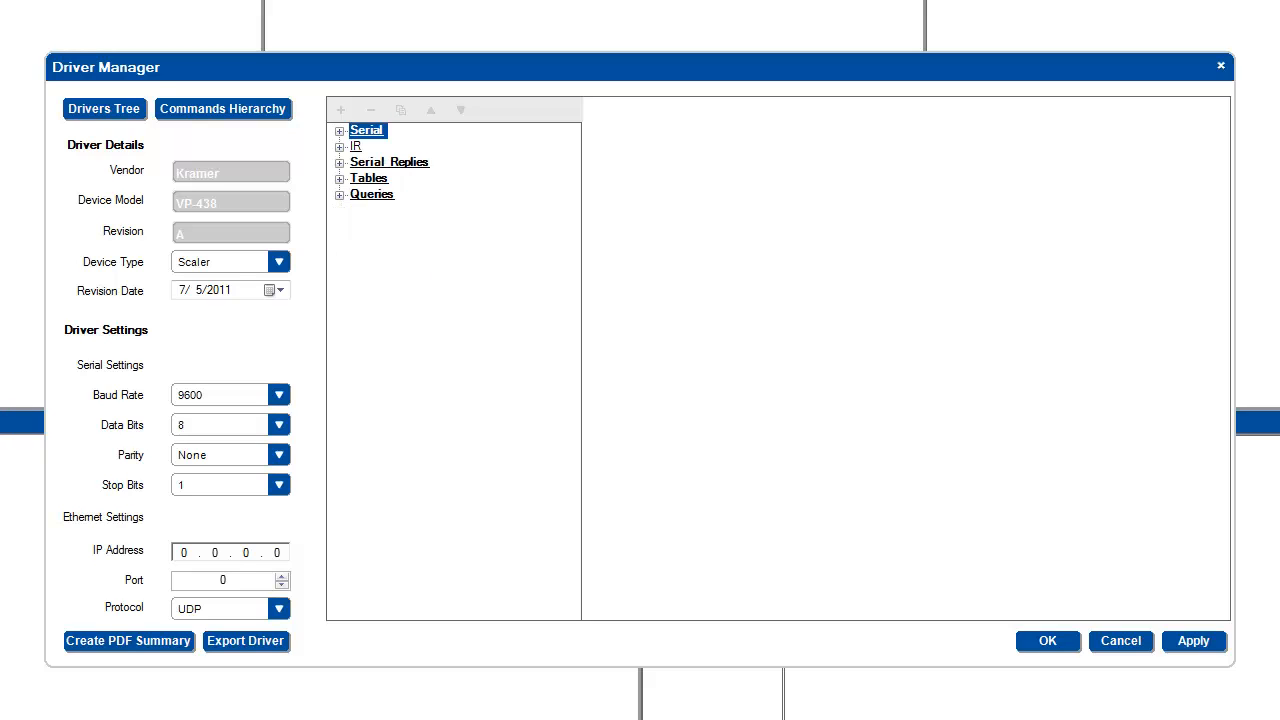
left_click(340, 162)
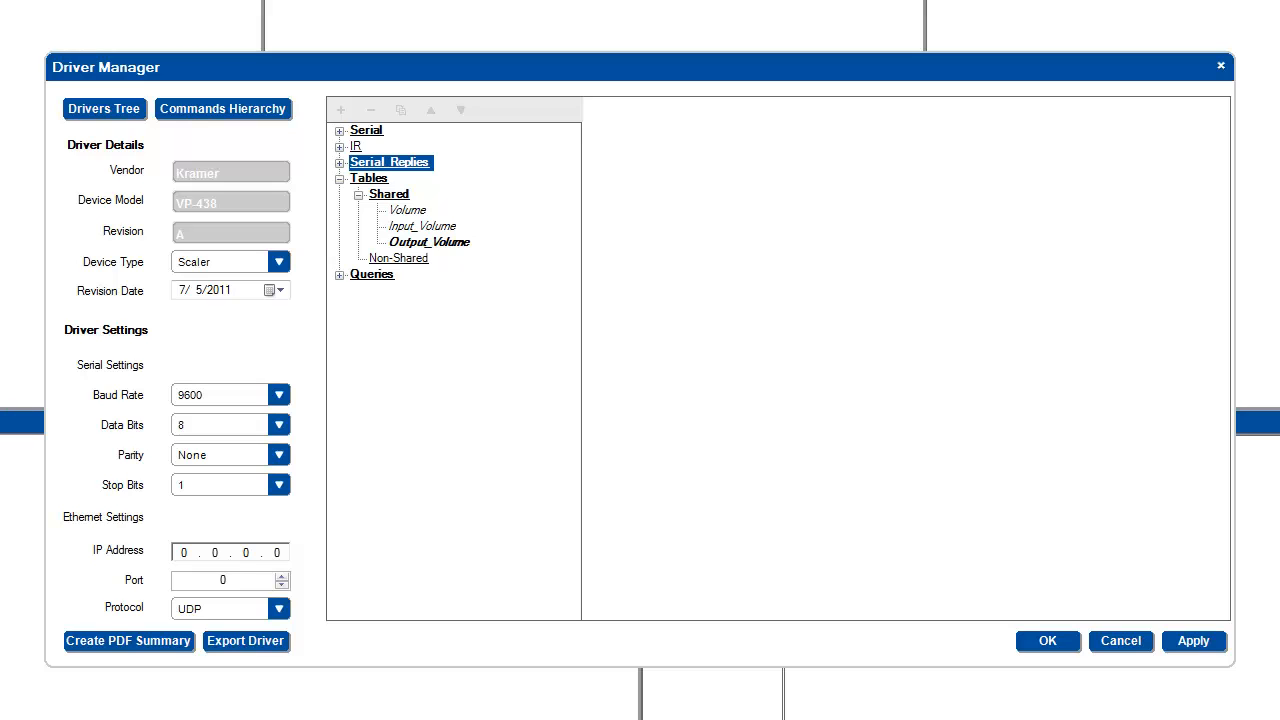
- Show the Output_Volume table's rows, then scroll down to the shared Queries group
left_click(428, 242)
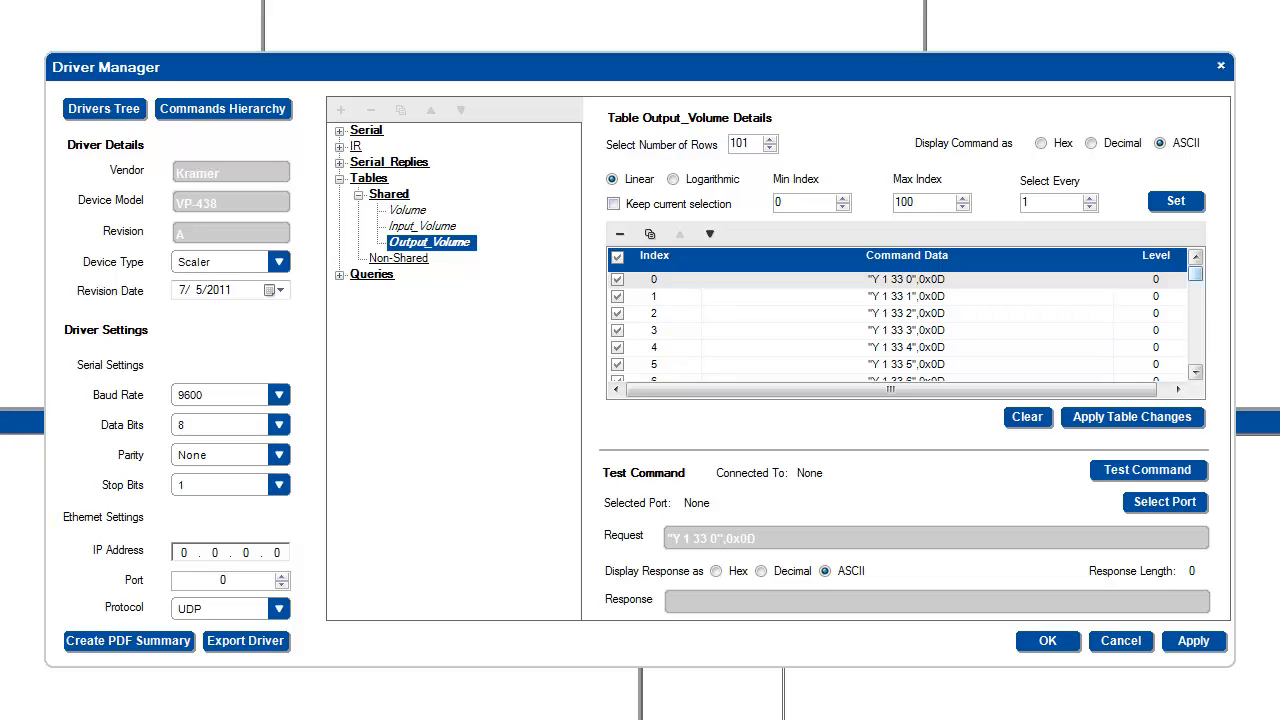
scroll("down", 3)
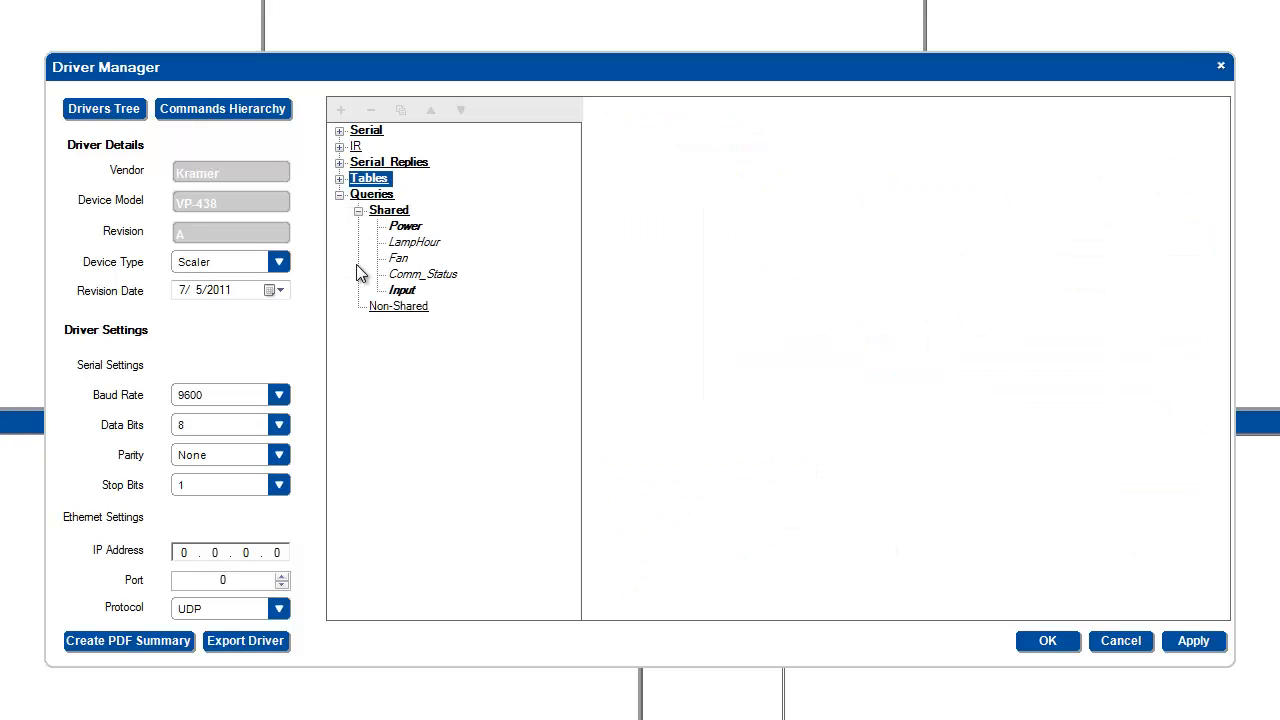
left_click(402, 290)
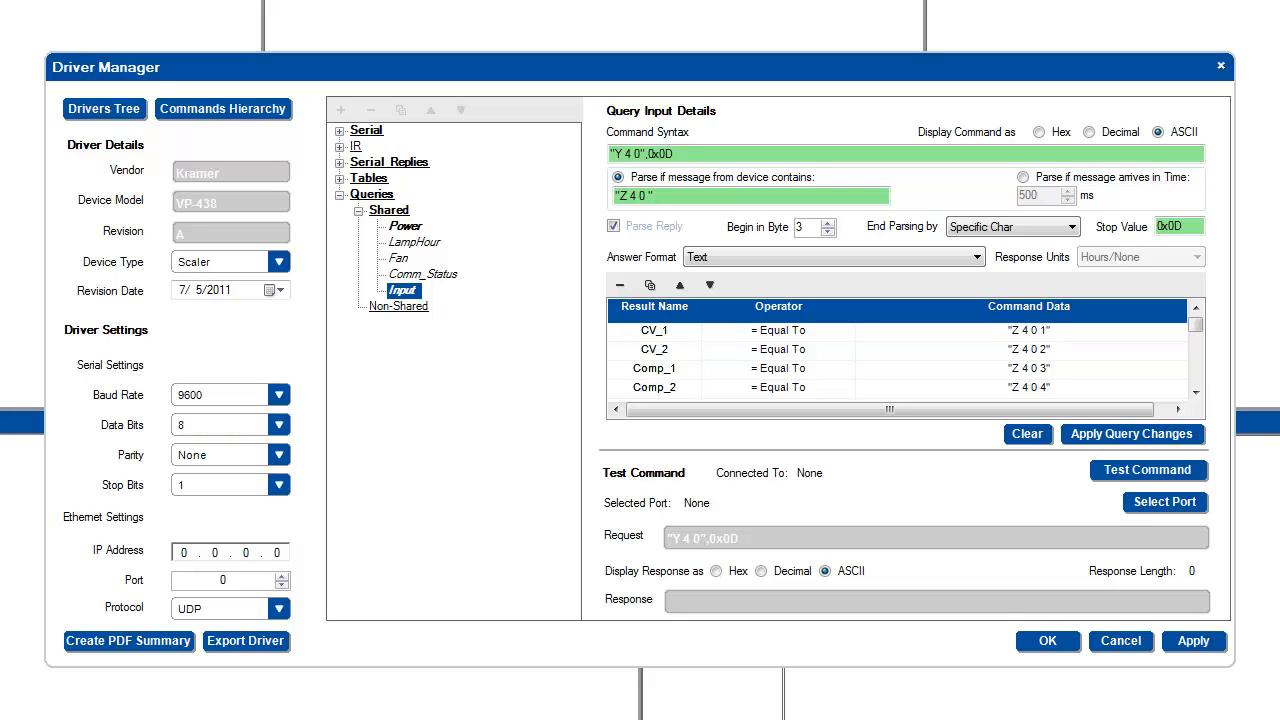
left_click(1048, 640)
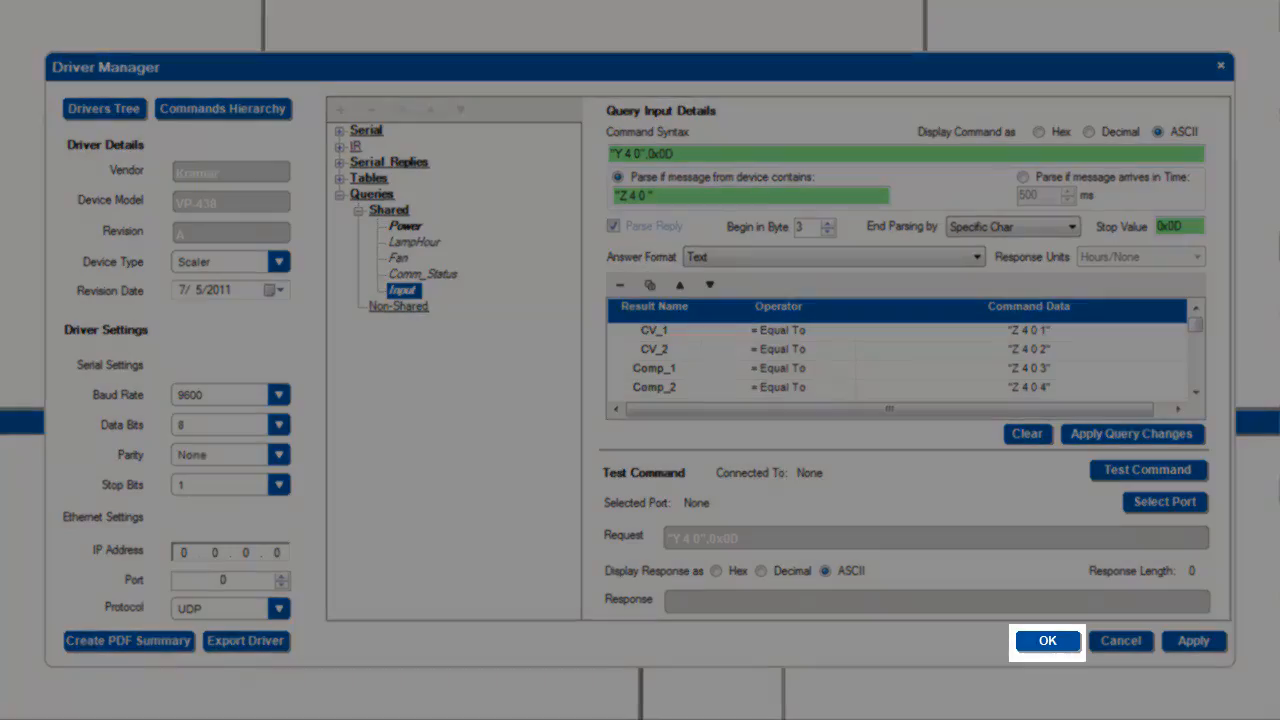
left_click(1192, 640)
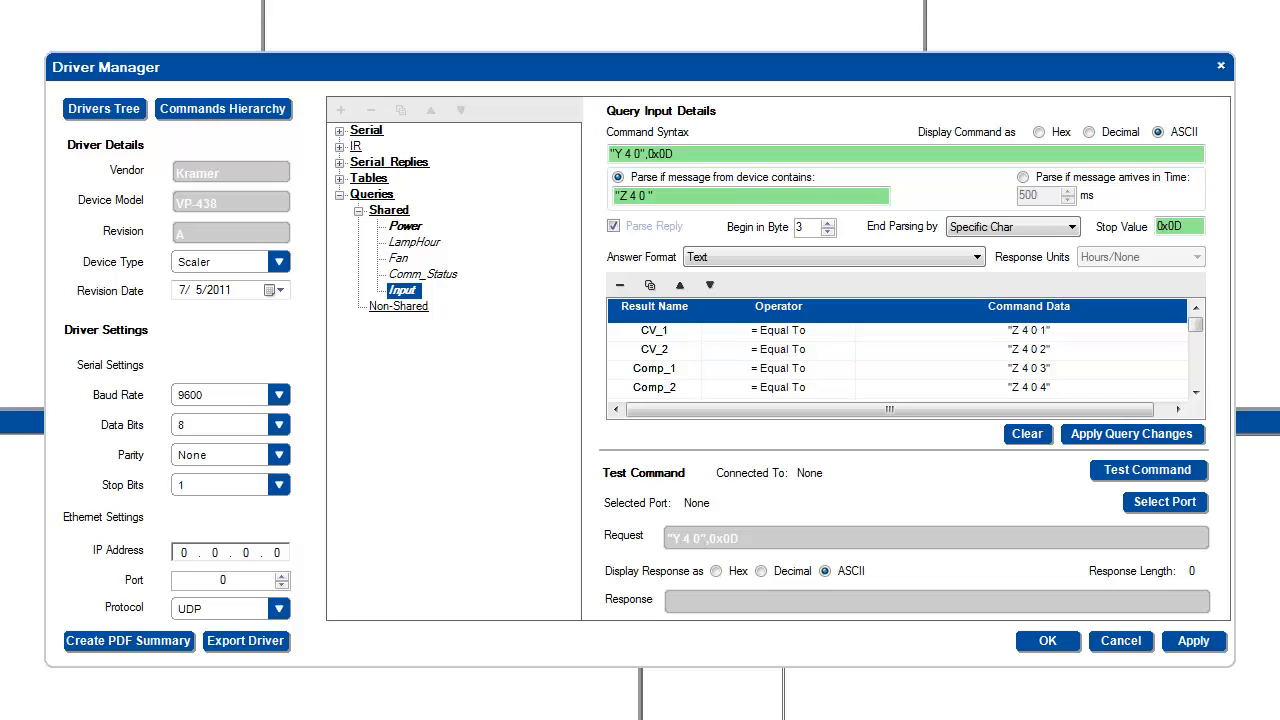
left_click(244, 640)
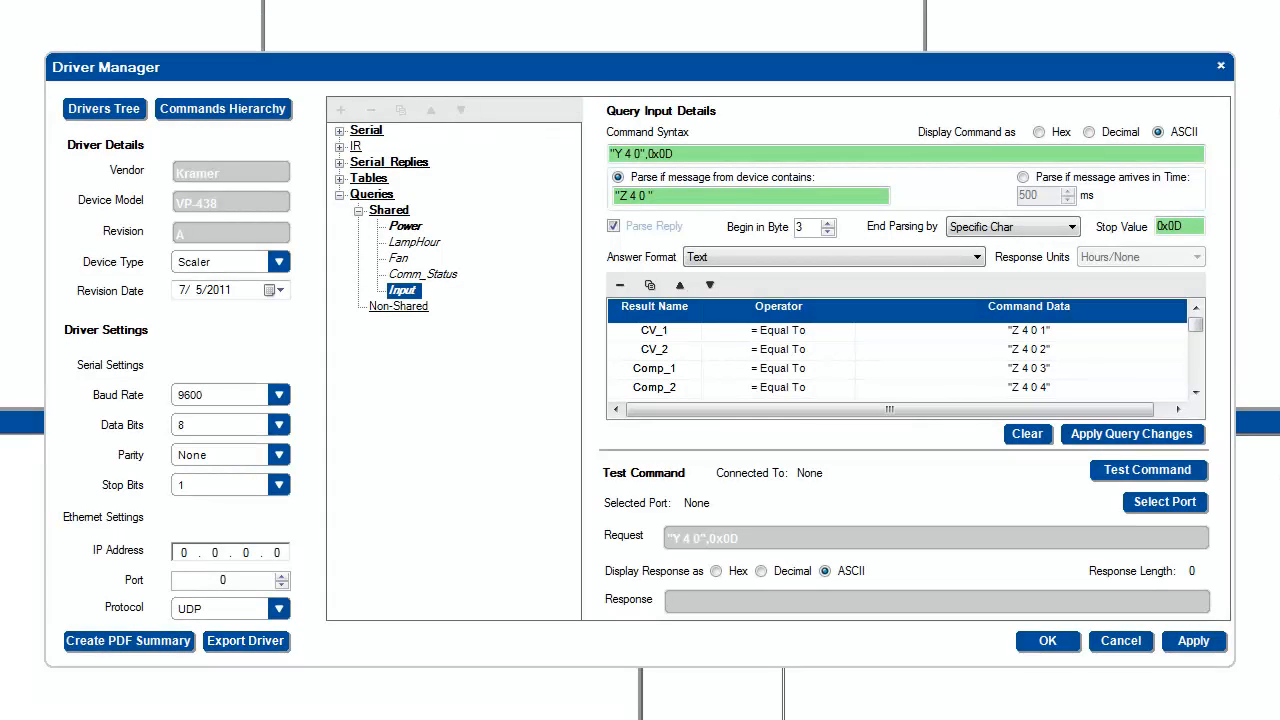
left_click(128, 640)
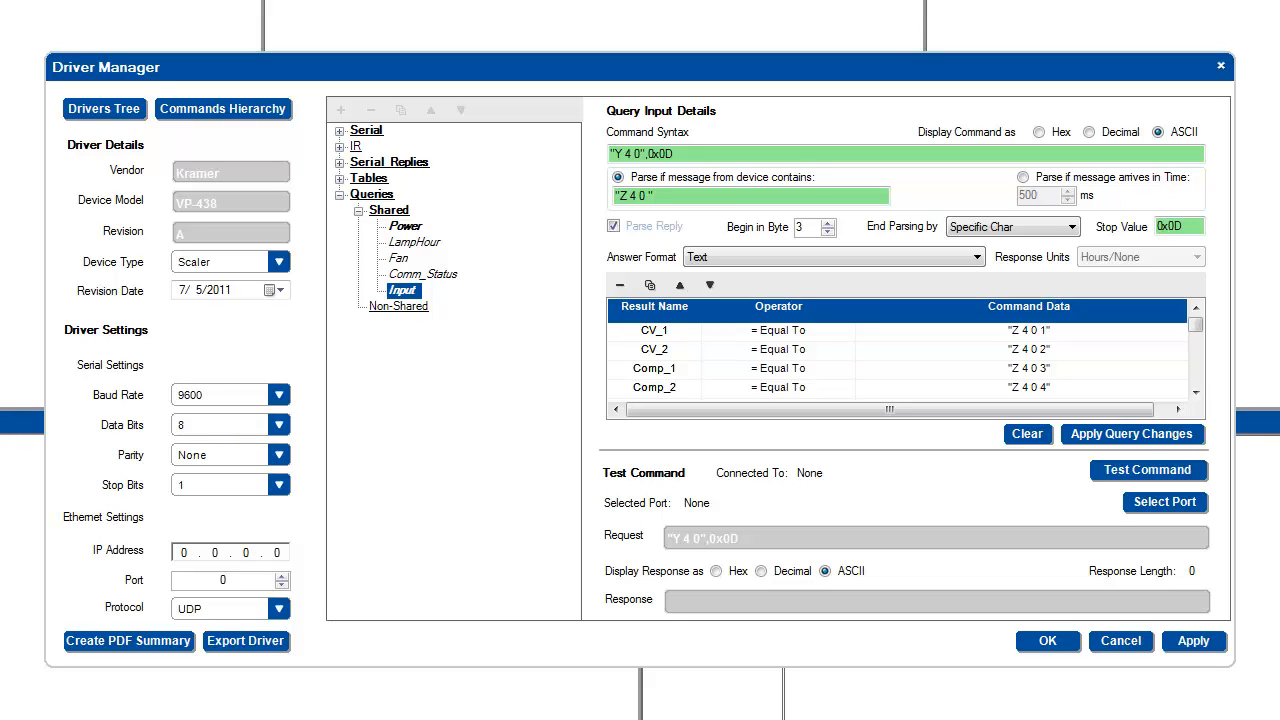
mouse_move(128, 640)
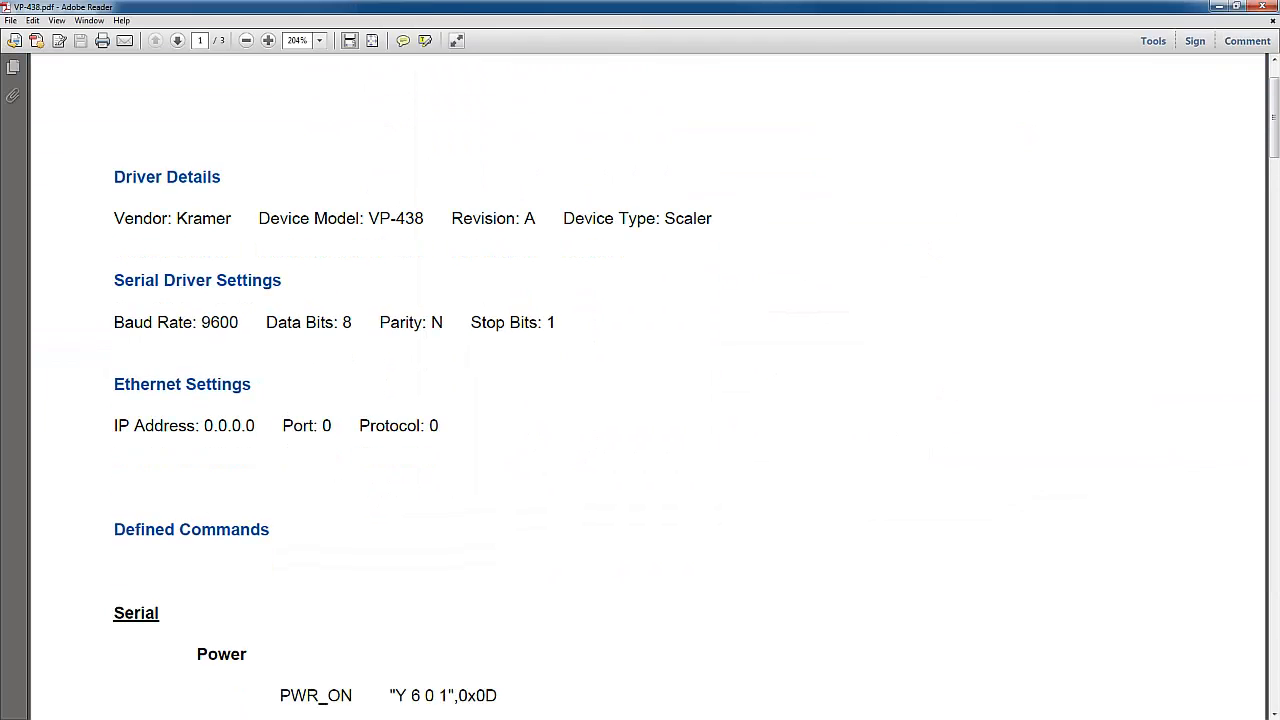
- Scroll through the VP-438 PDF past Driver Details to the Serial and Serial Replies lists
scroll("down", 3)
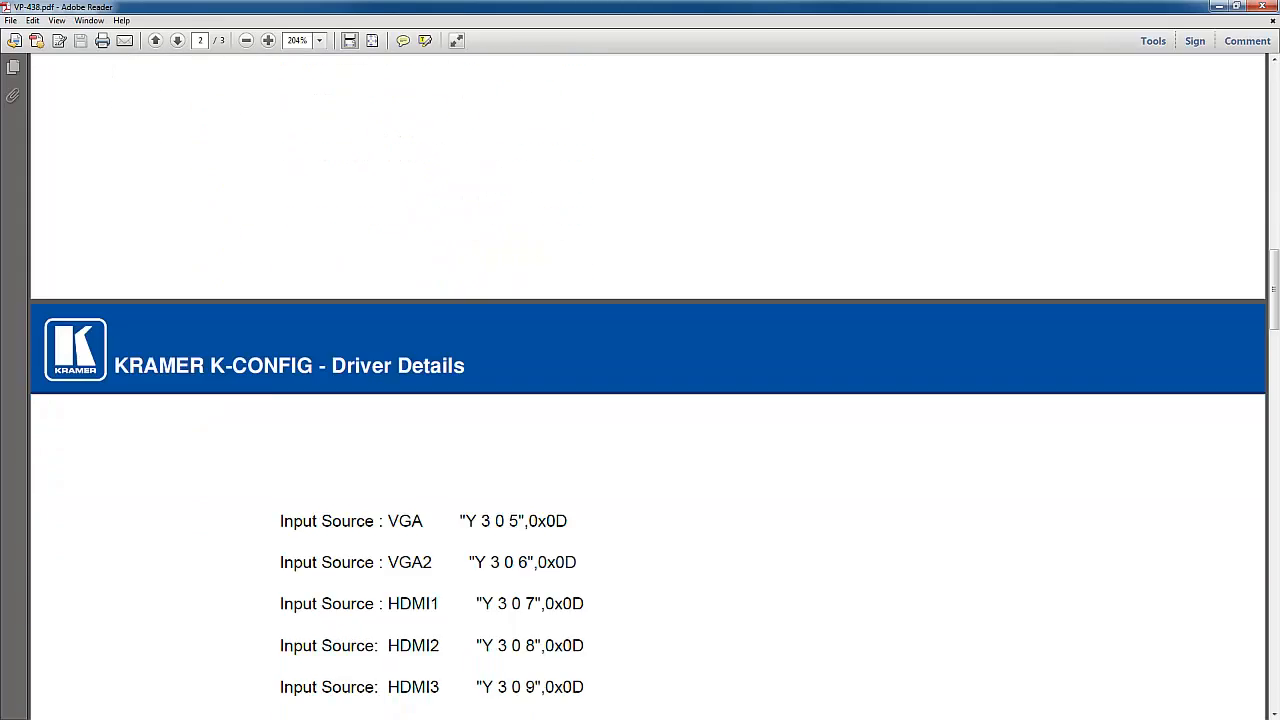
scroll("down", 3)
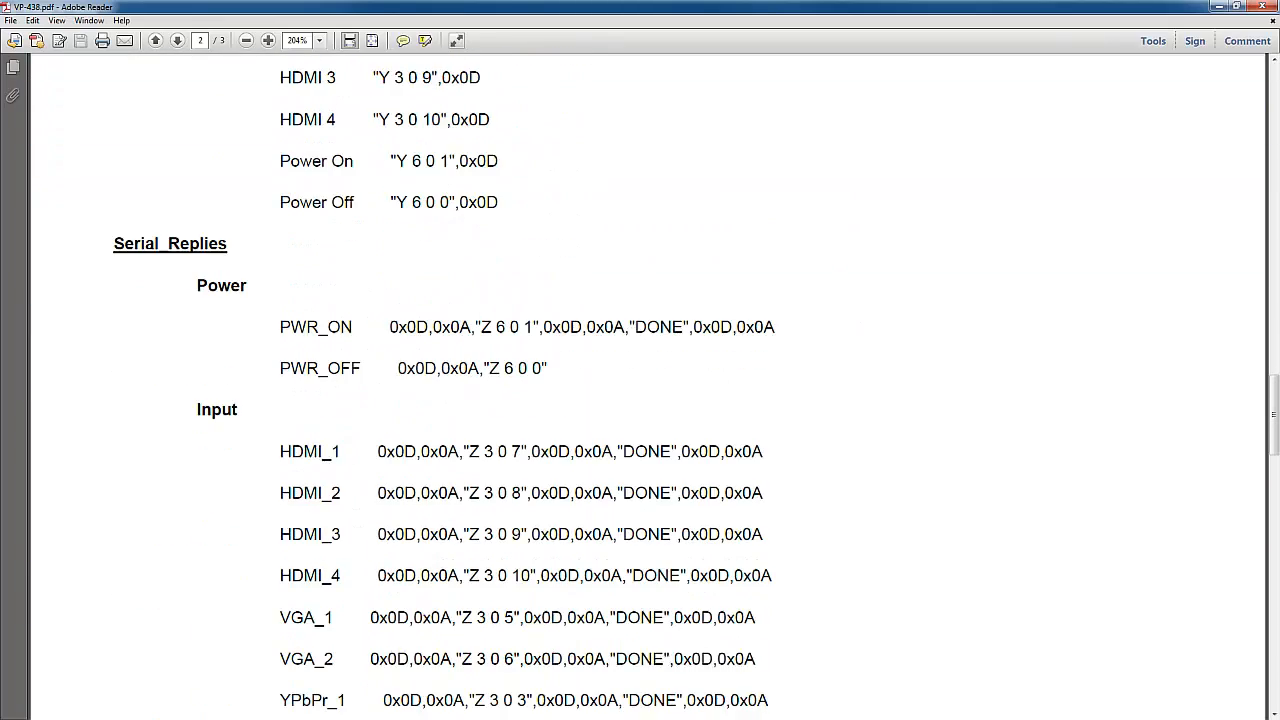